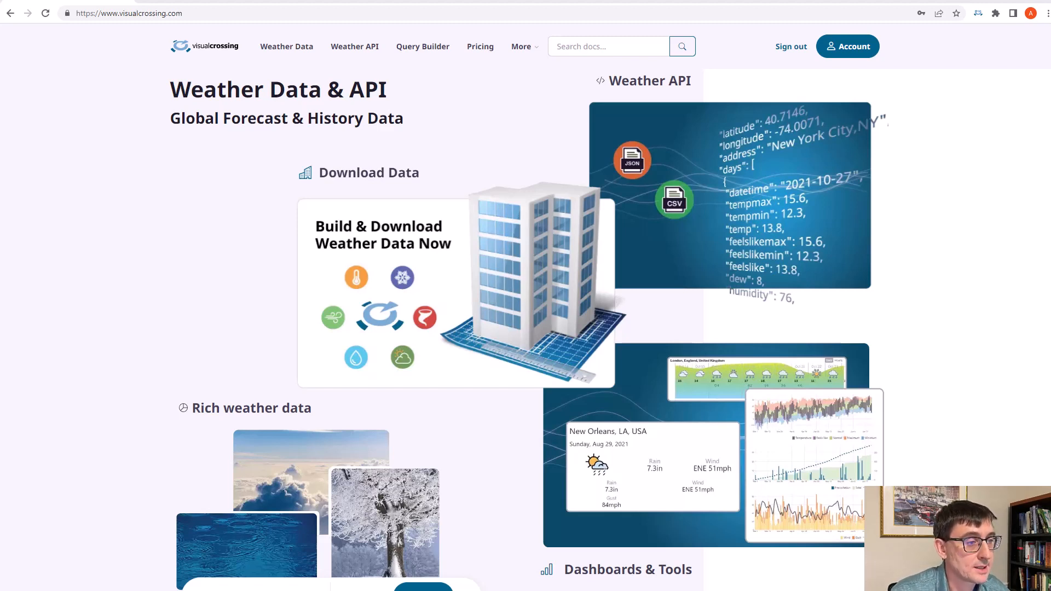
Go to the Query Builder showing New York City's default next-15-days daily grid.
left_click(423, 46)
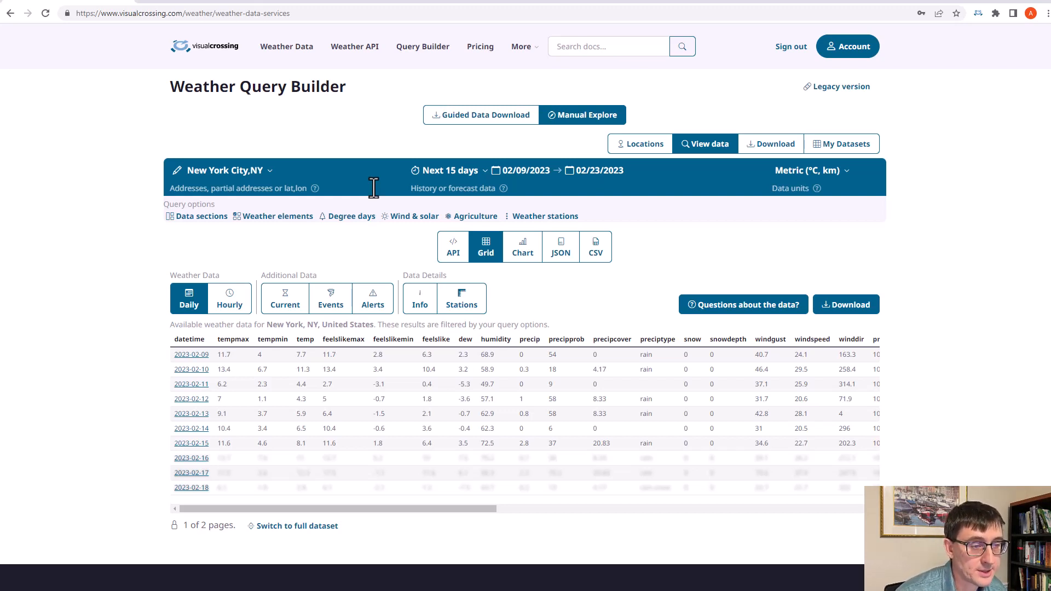
mouse_move(372, 260)
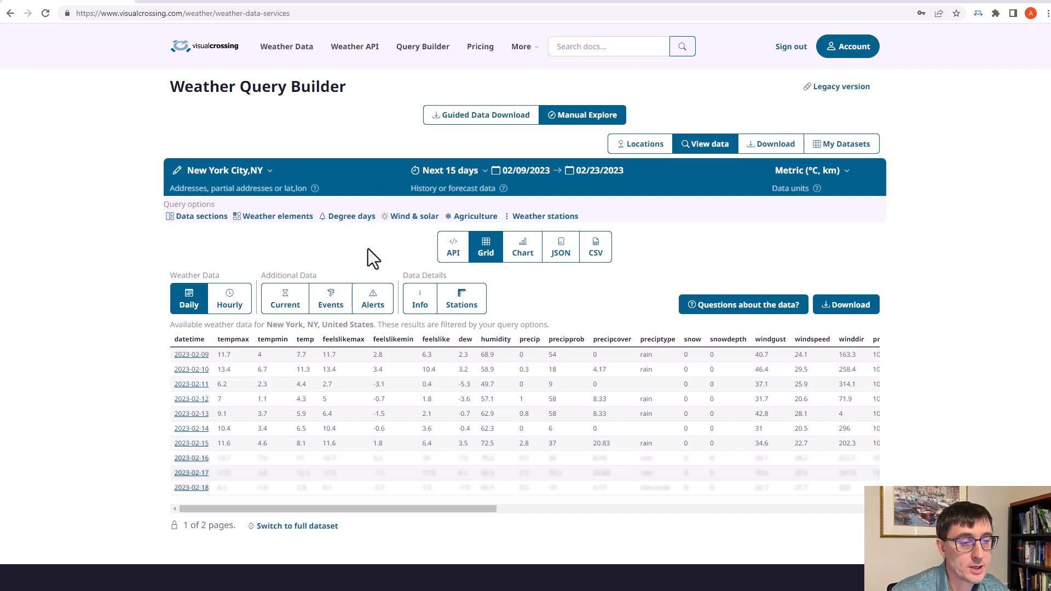
mouse_move(277, 411)
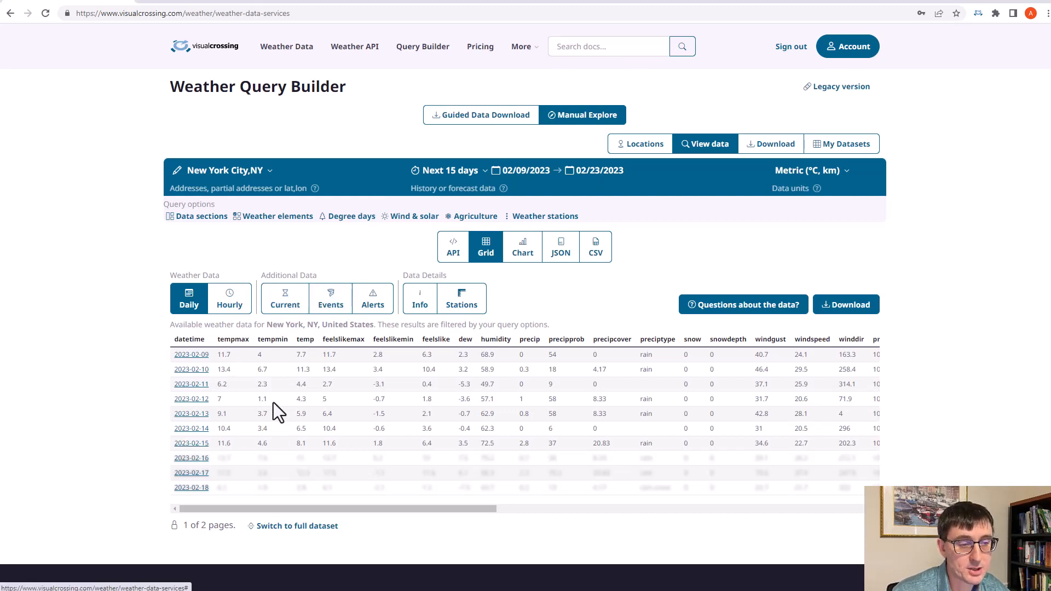
mouse_move(392, 428)
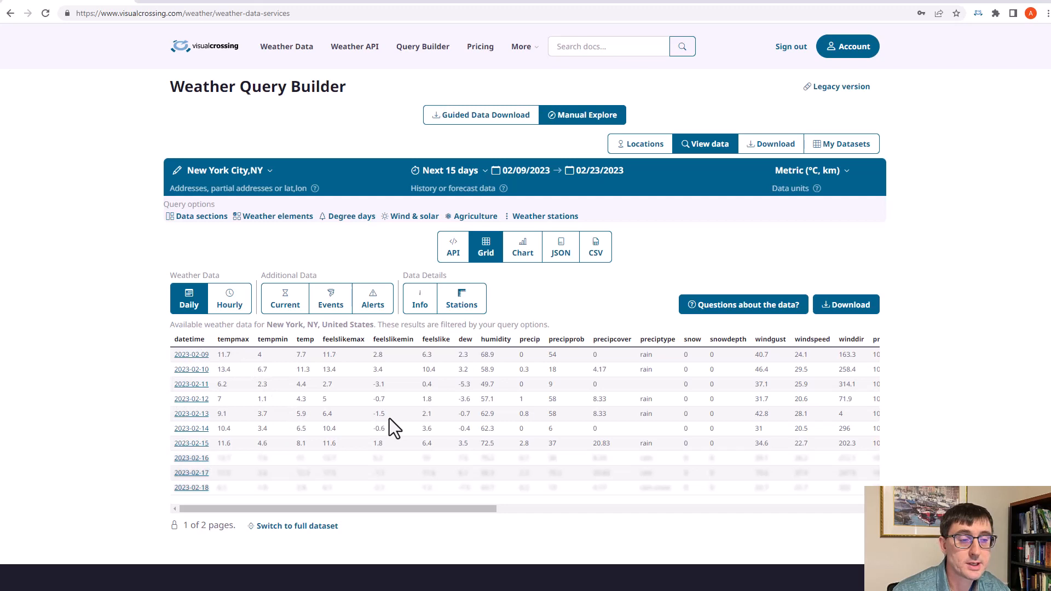
Review the units dropdown and keep Metric units for the forecast data.
left_click(811, 171)
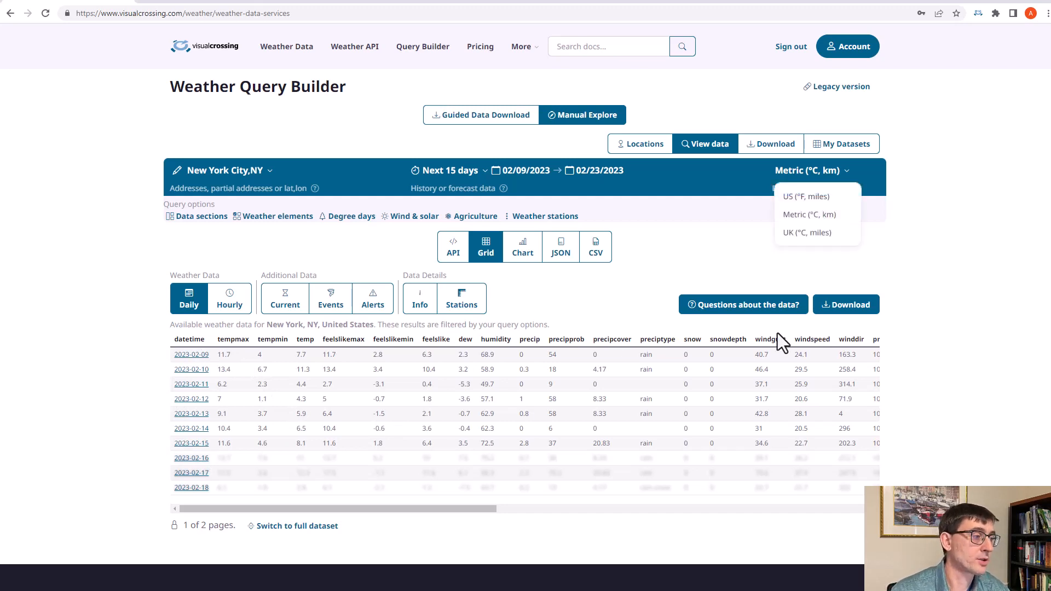
left_click(805, 196)
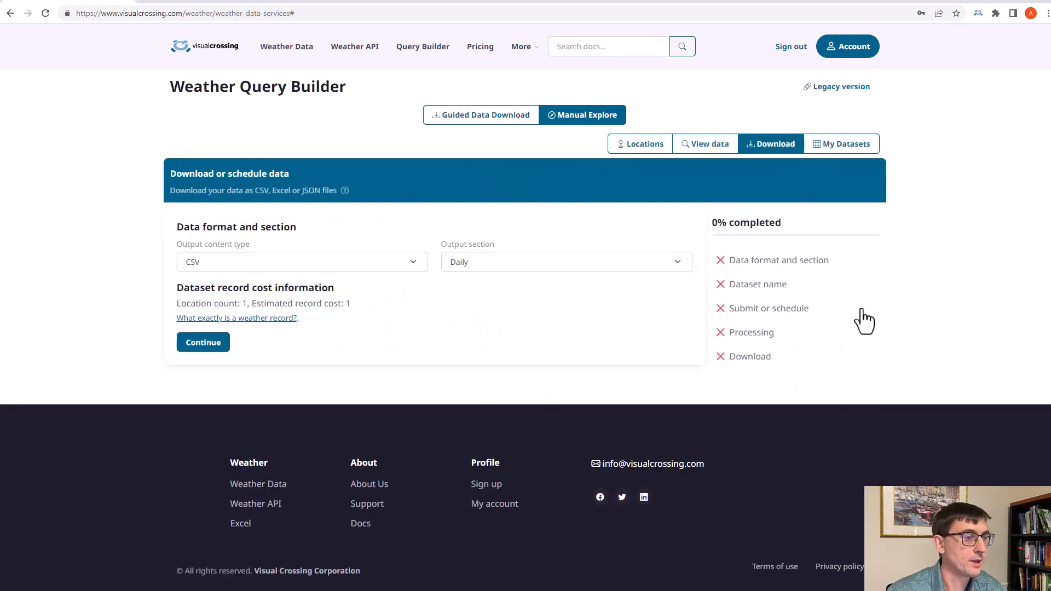
mouse_move(337, 289)
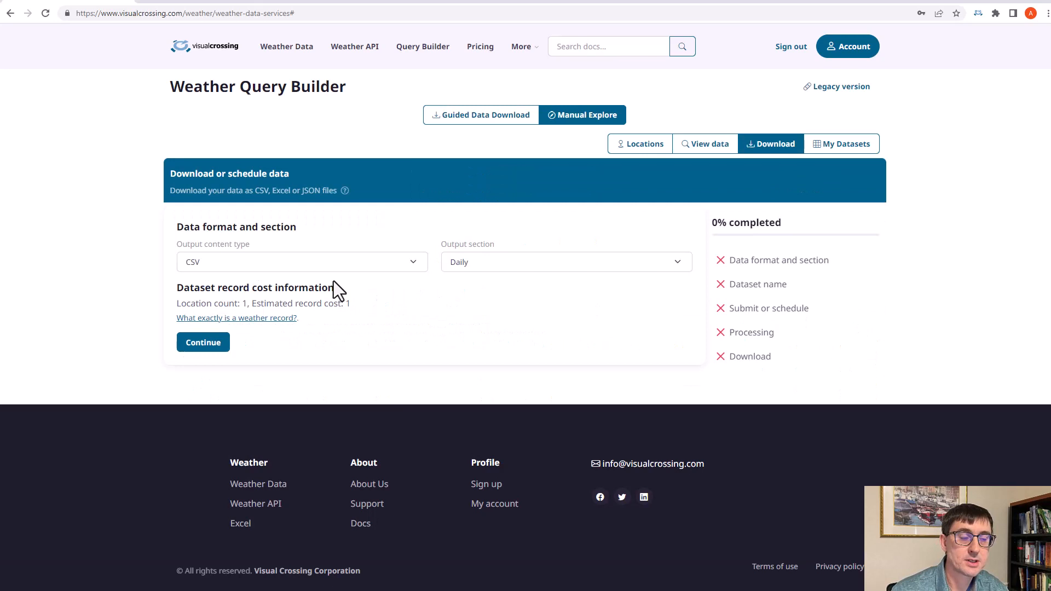
Keep CSV as the output content type and Daily as the output section.
left_click(302, 262)
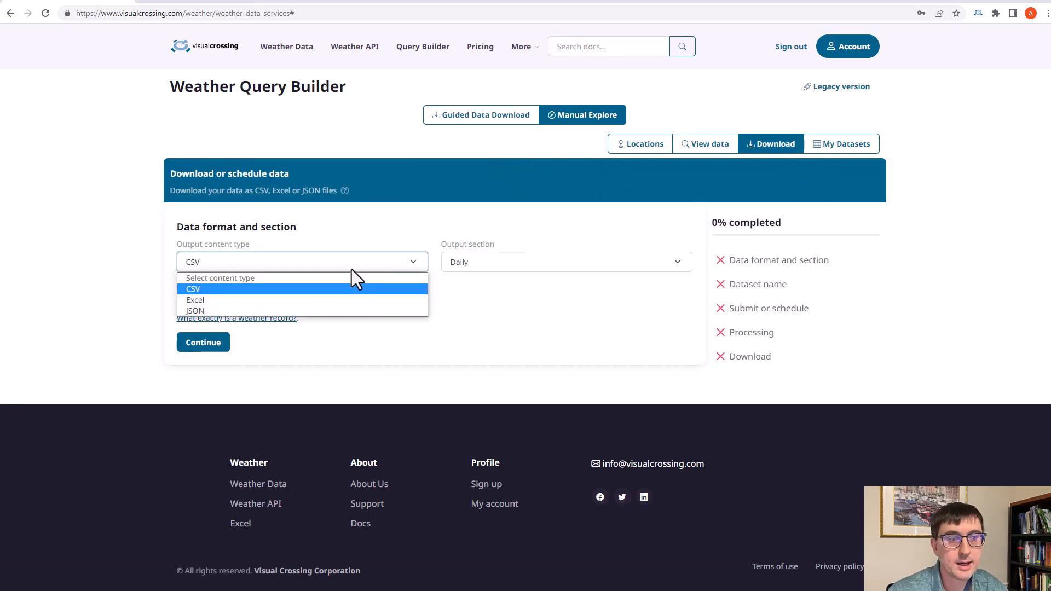
mouse_move(388, 298)
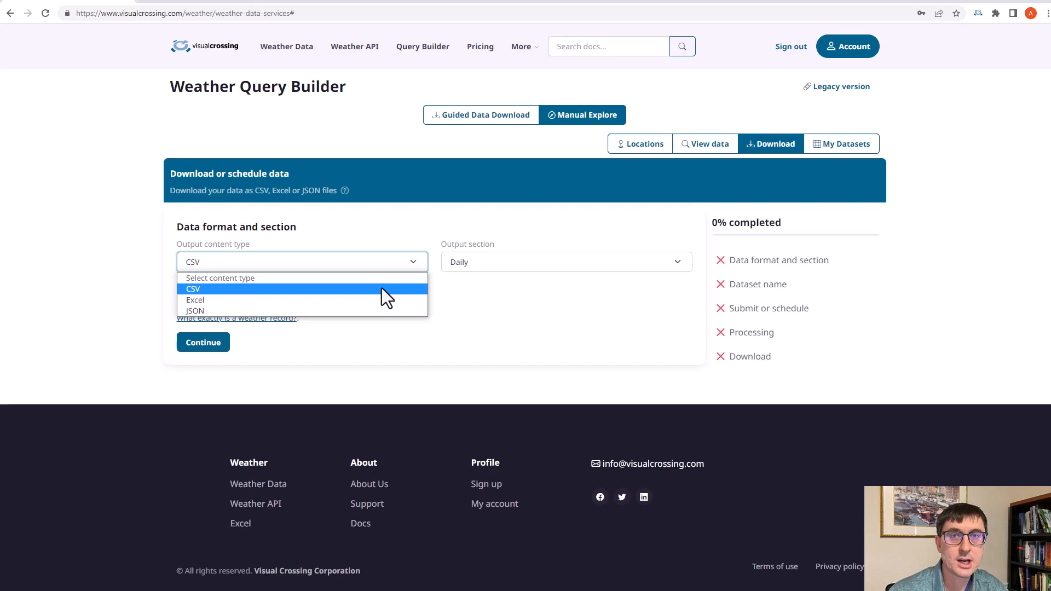
left_click(192, 288)
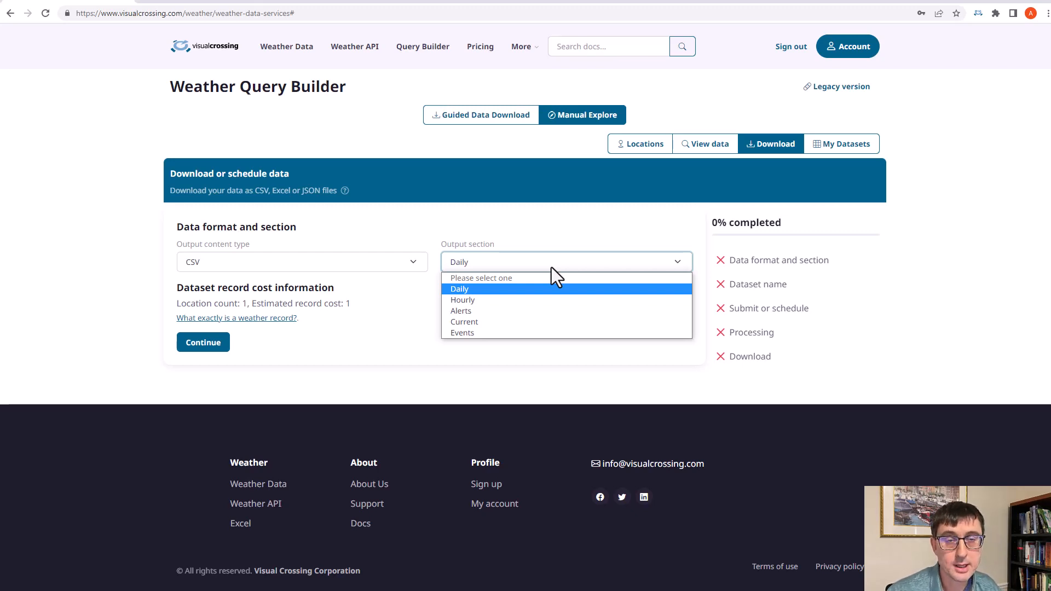
mouse_move(532, 240)
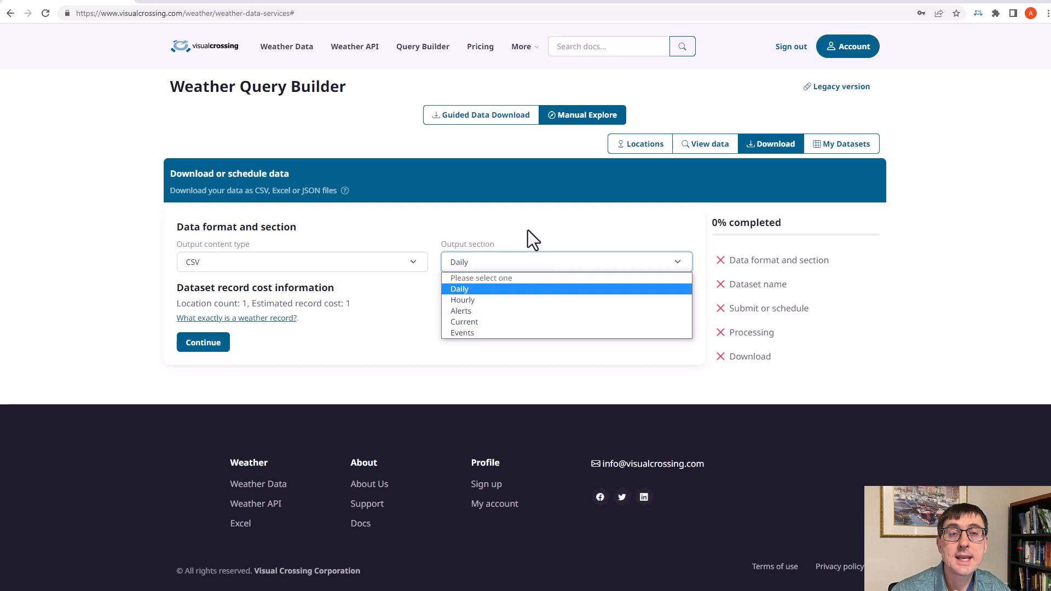
left_click(203, 342)
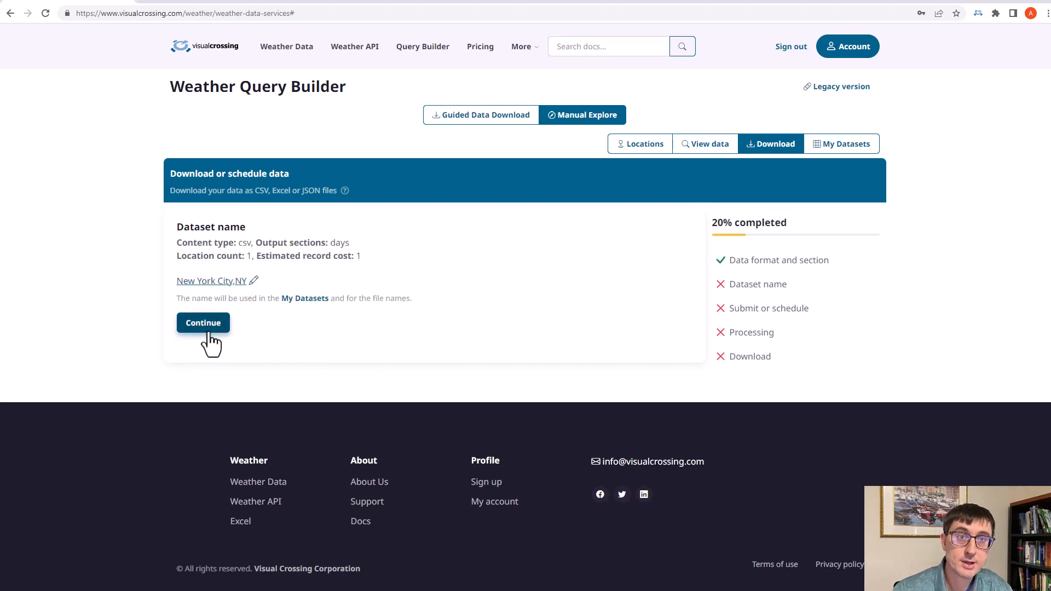
Accept 'New York City,NY' as the dataset name and run the query.
left_click(203, 322)
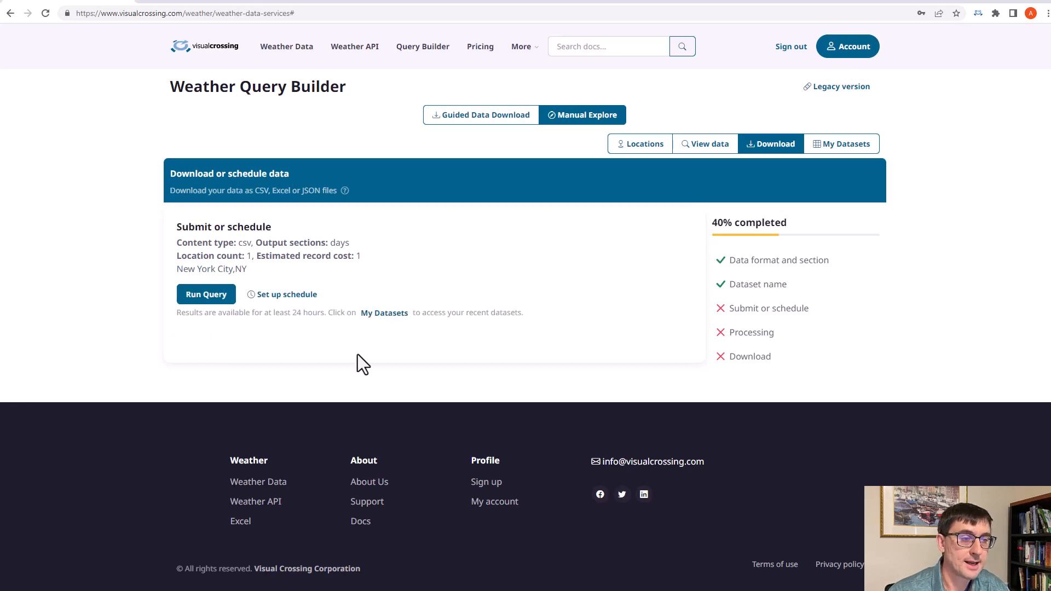
left_click(206, 295)
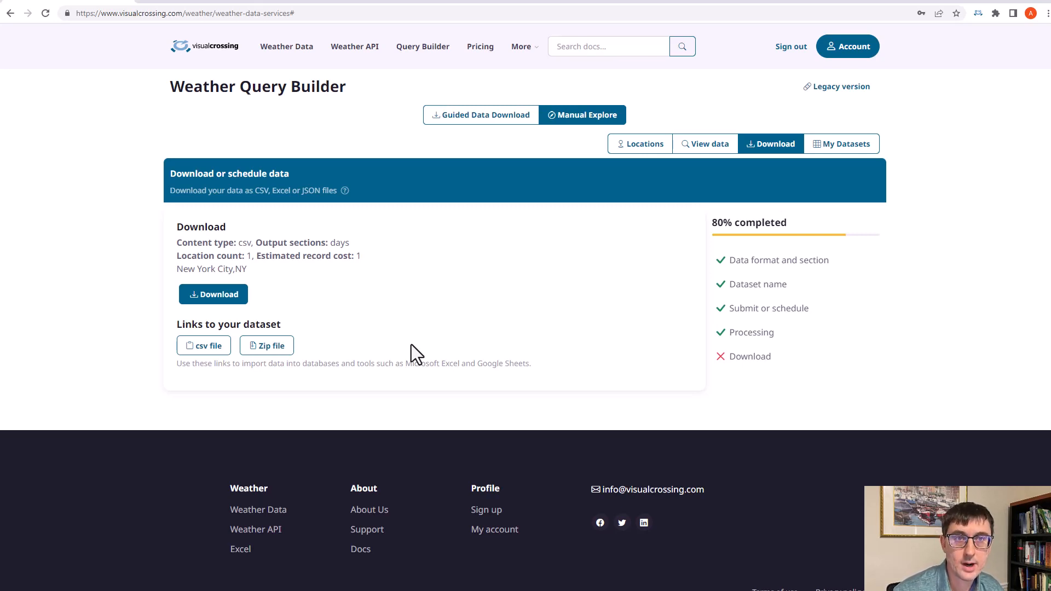
mouse_move(335, 329)
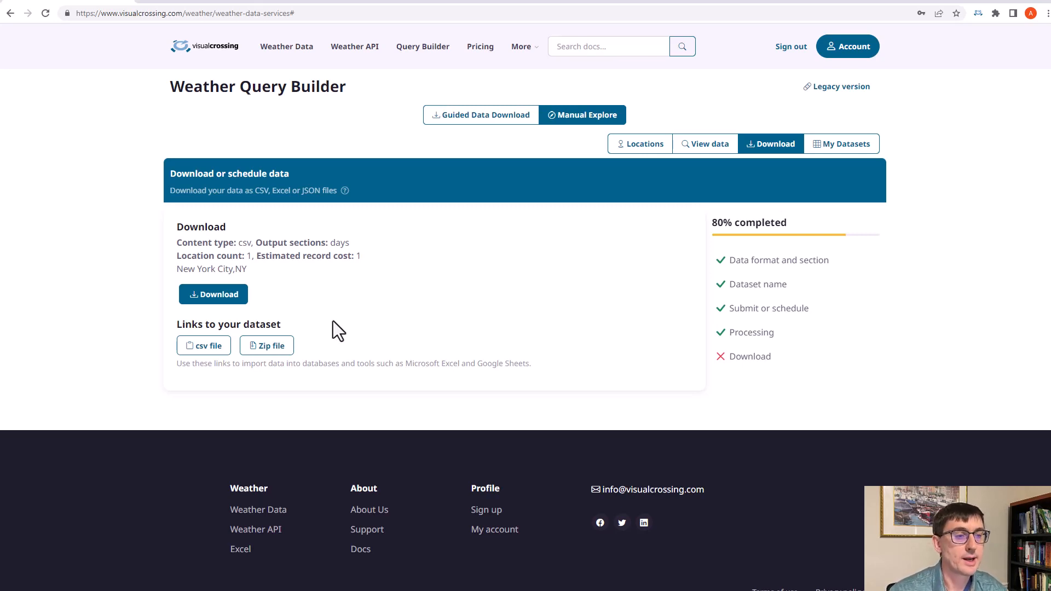
Download the finished 'New York City,NY.csv' dataset file.
left_click(213, 293)
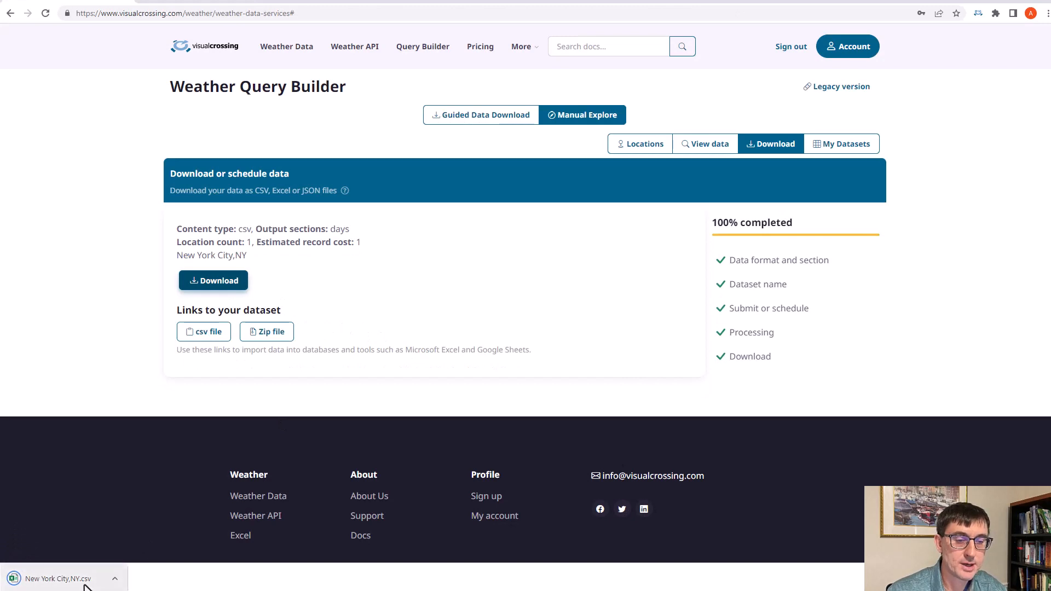